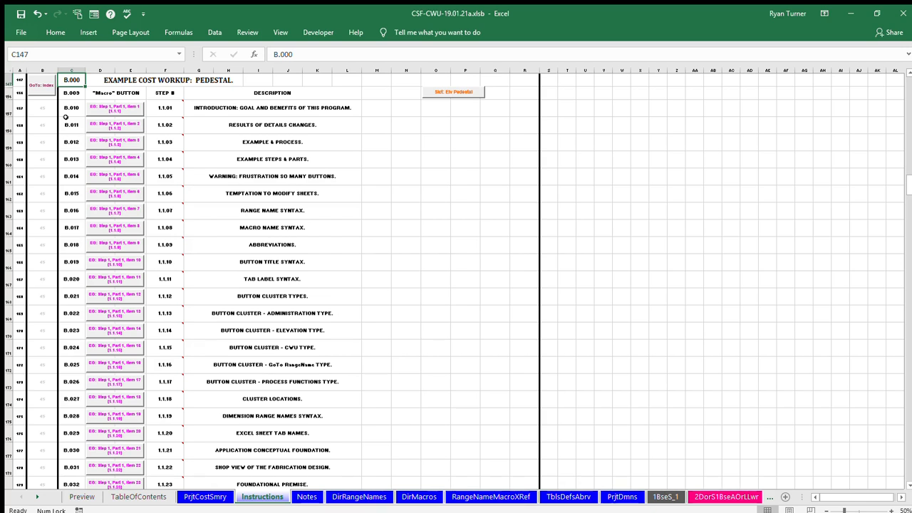
mouse_move(40, 119)
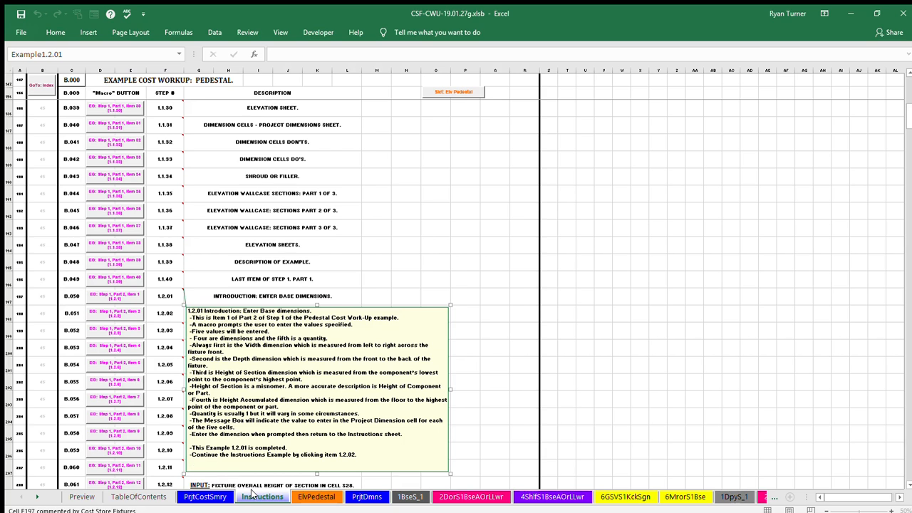
left_click(188, 461)
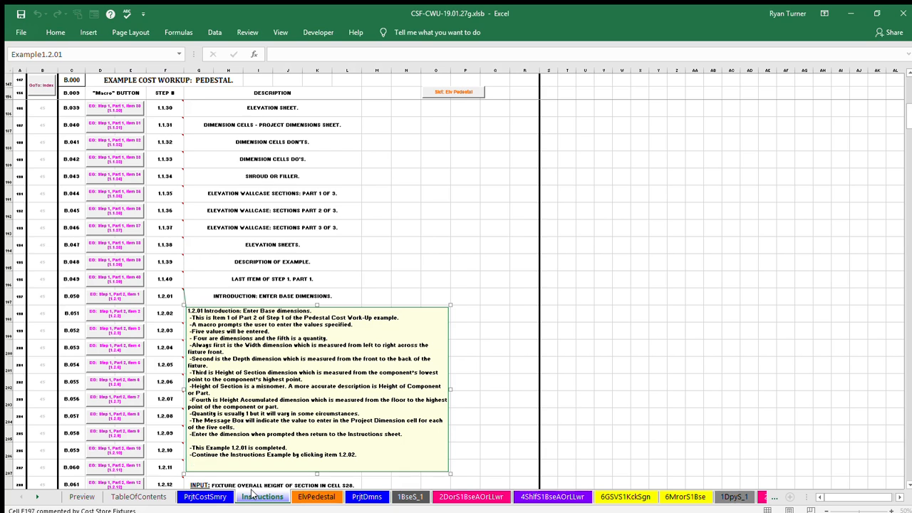
left_click(187, 461)
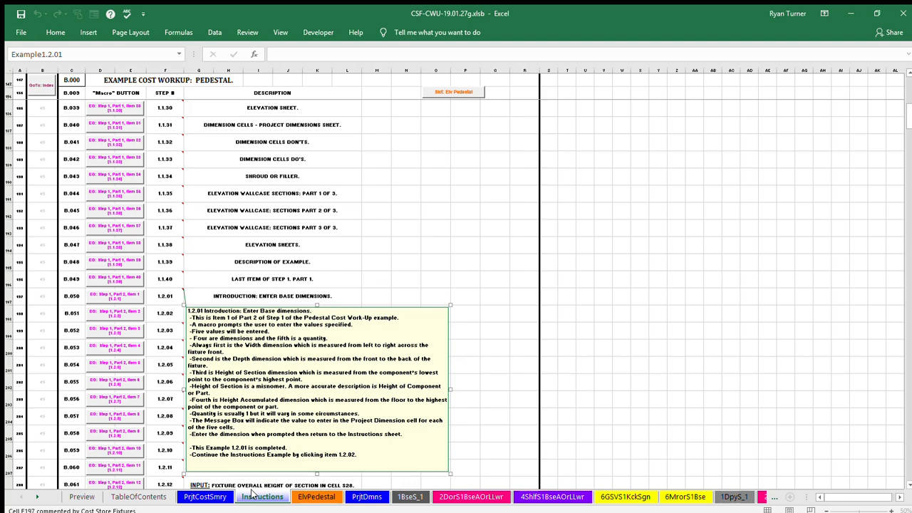
left_click(366, 496)
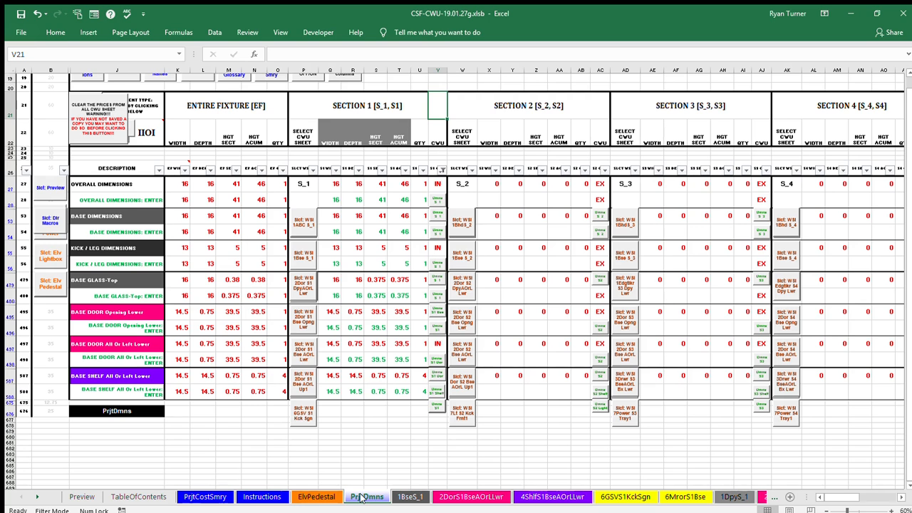
left_click(261, 497)
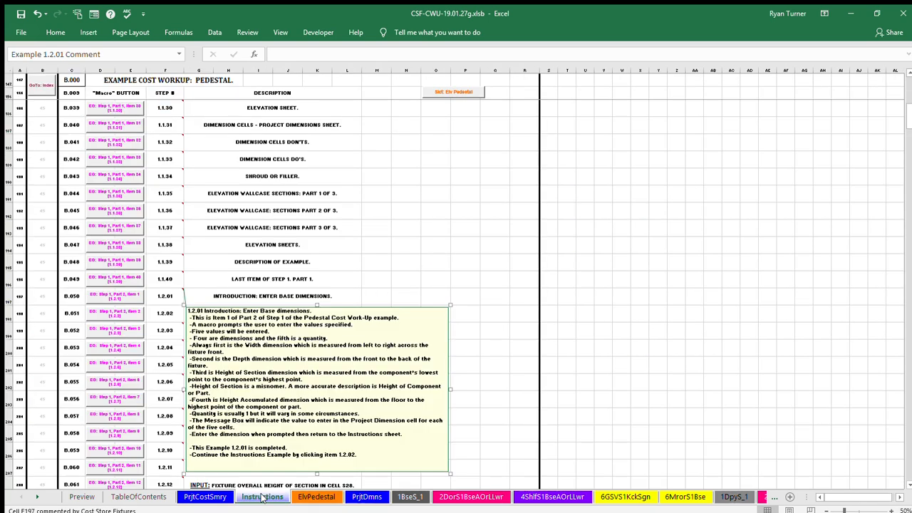